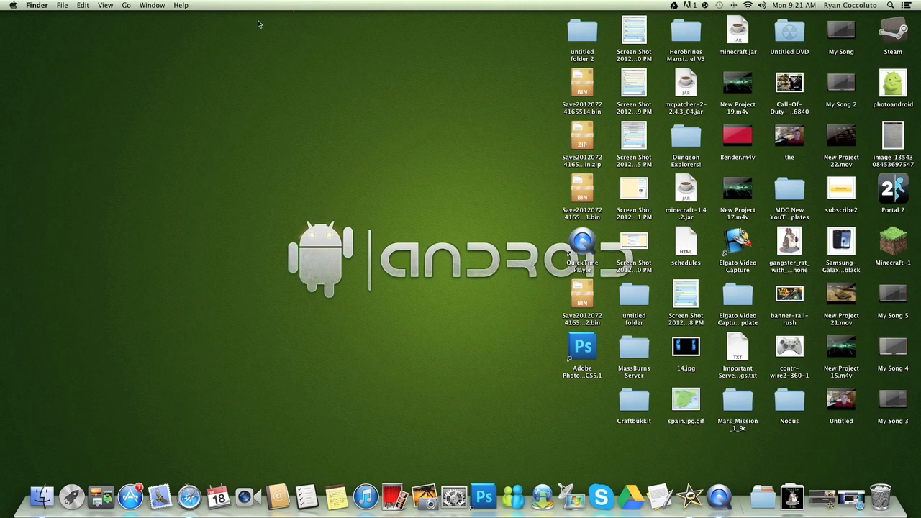
mouse_move(171, 174)
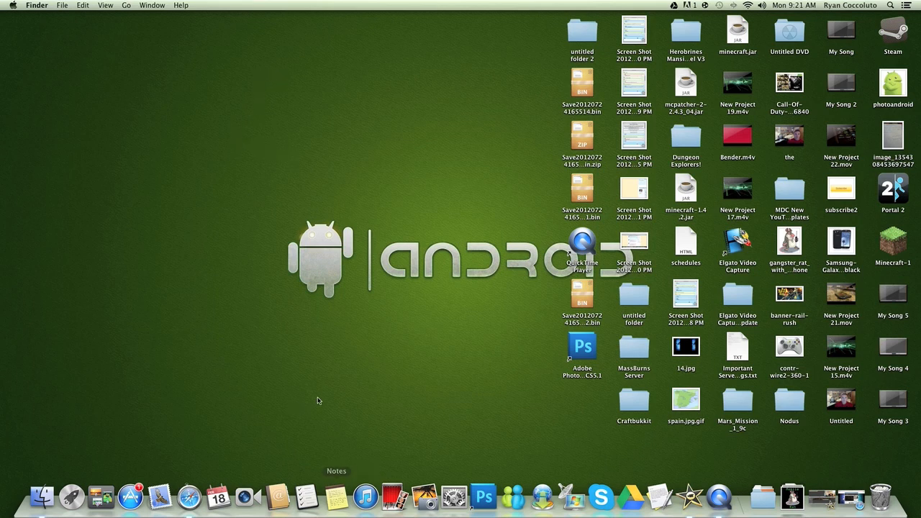
- Open My Drive in Google Drive from Google's bar in Safari
right_click(190, 502)
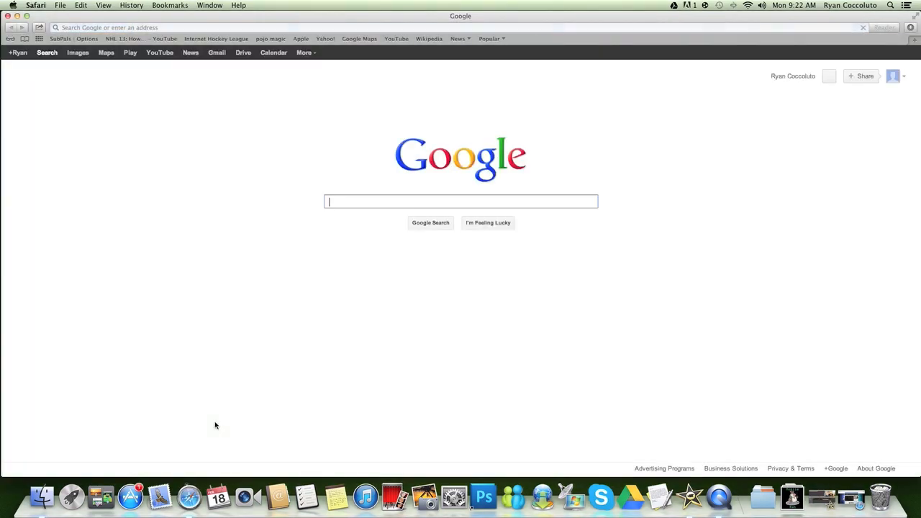
mouse_move(224, 399)
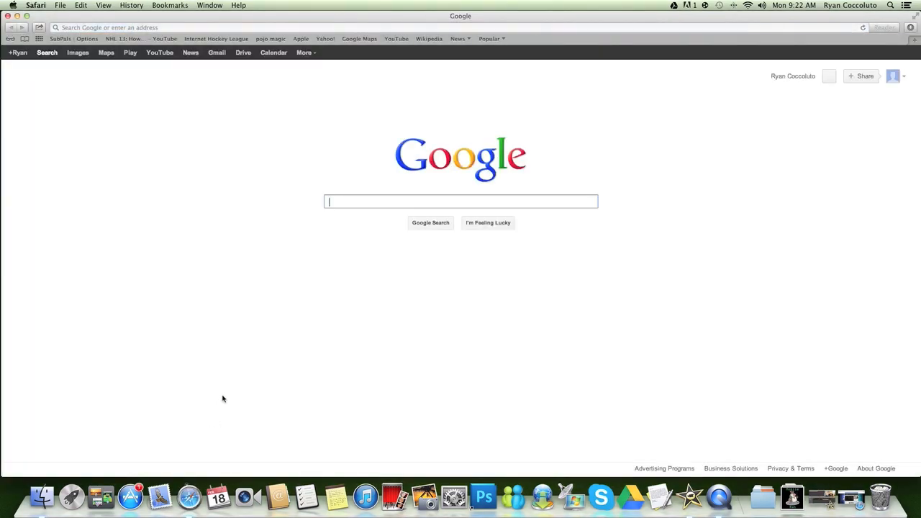
mouse_move(300, 310)
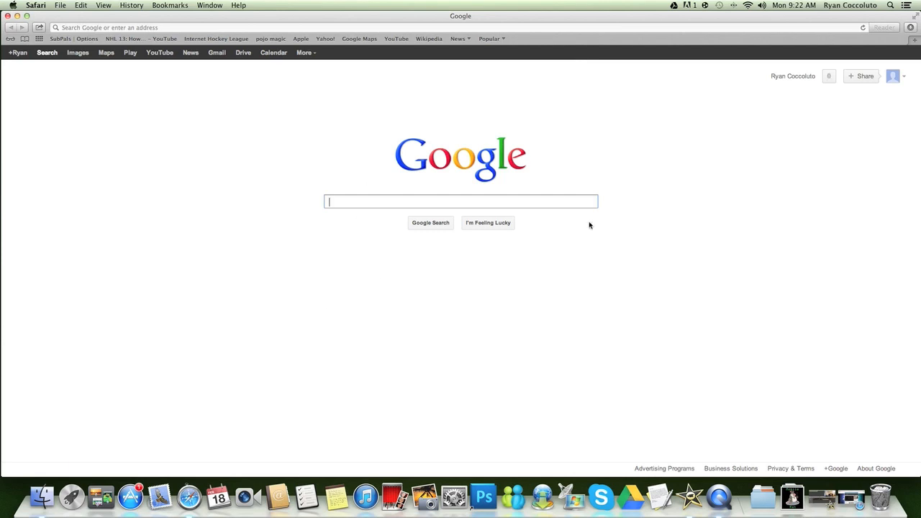
mouse_move(648, 174)
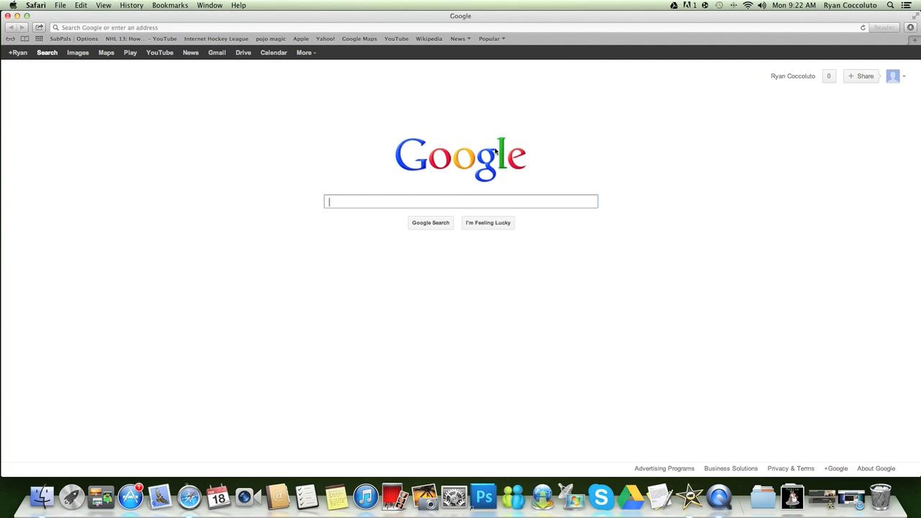
mouse_move(427, 136)
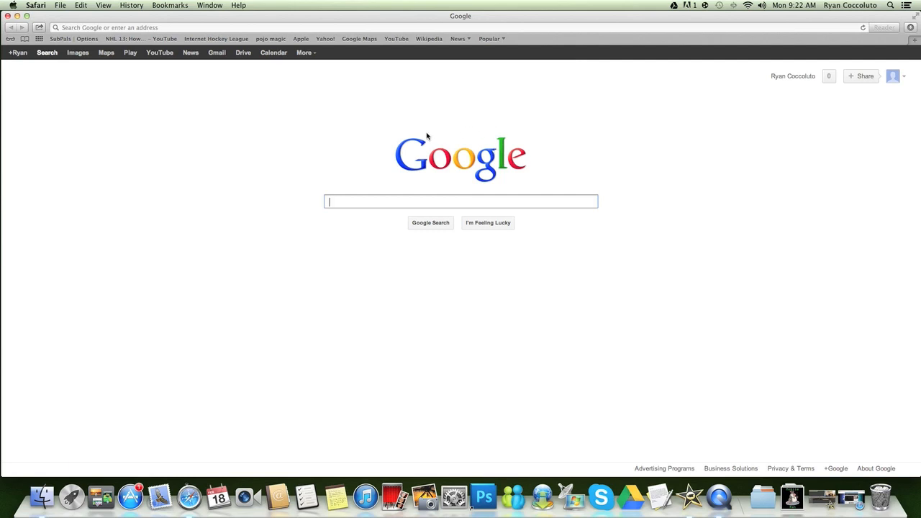
click(211, 27)
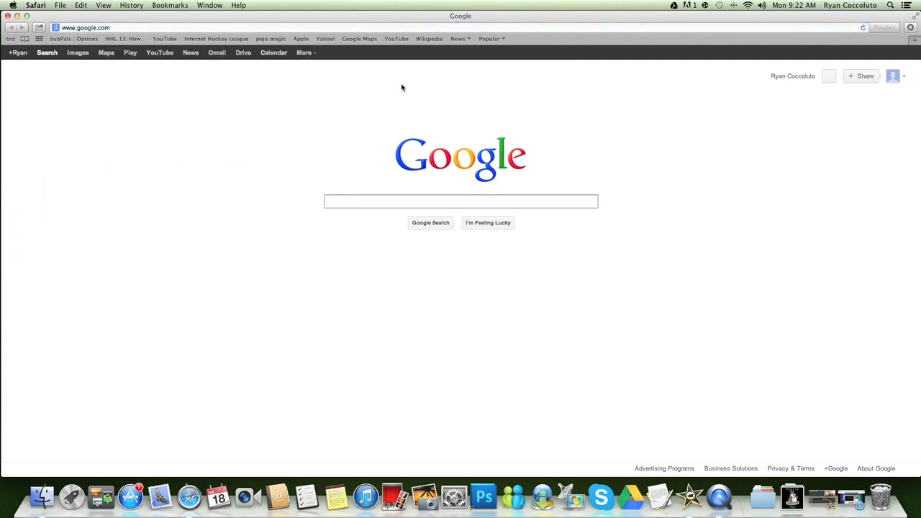
mouse_move(252, 66)
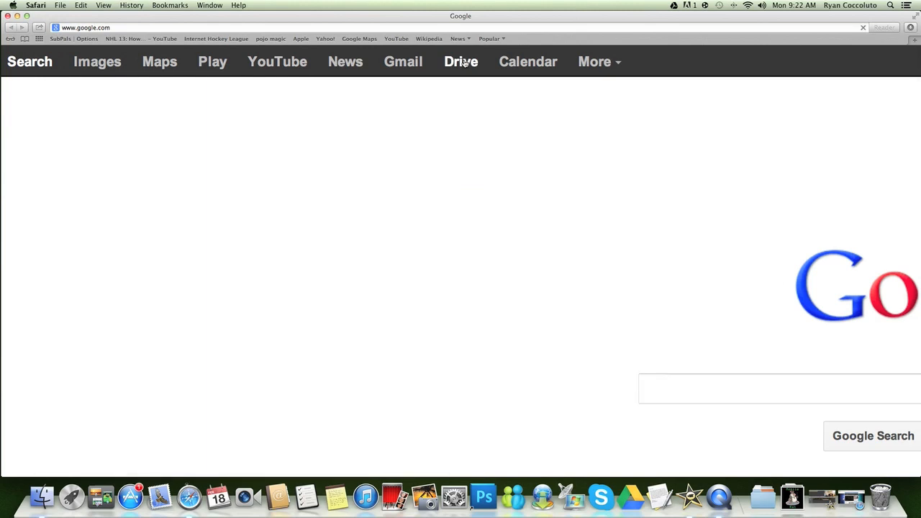
click(459, 61)
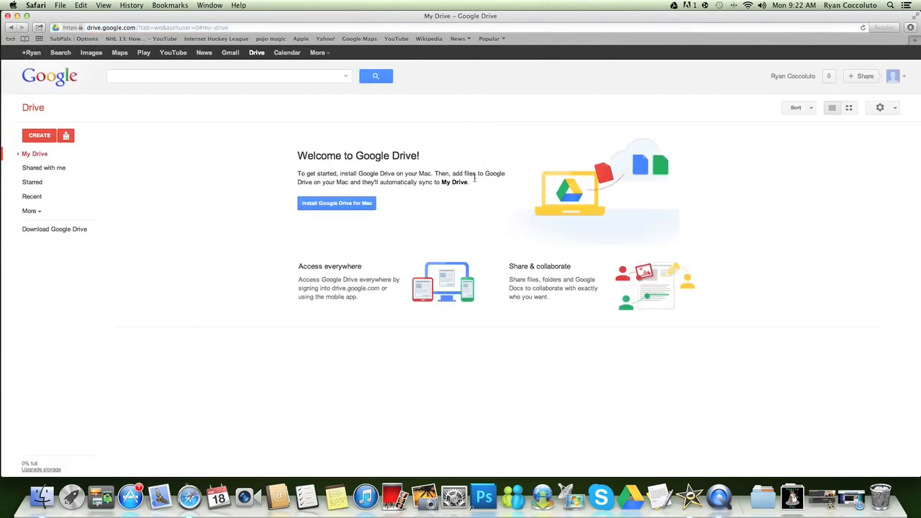
mouse_move(417, 248)
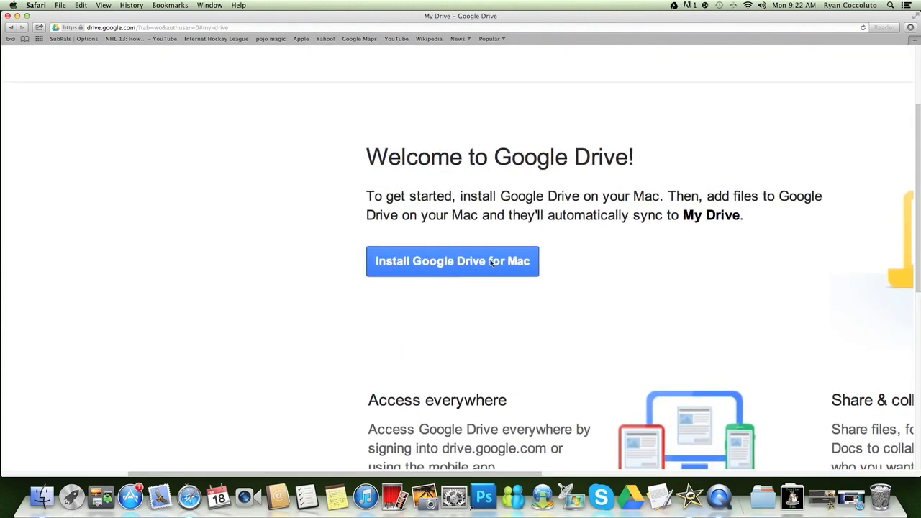
- Agree to the terms and download Google Drive for Mac
click(452, 261)
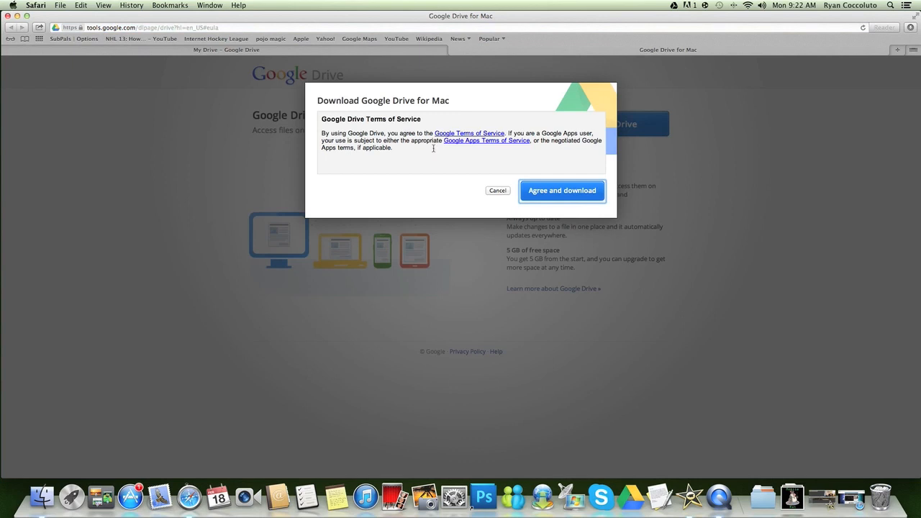
mouse_move(621, 202)
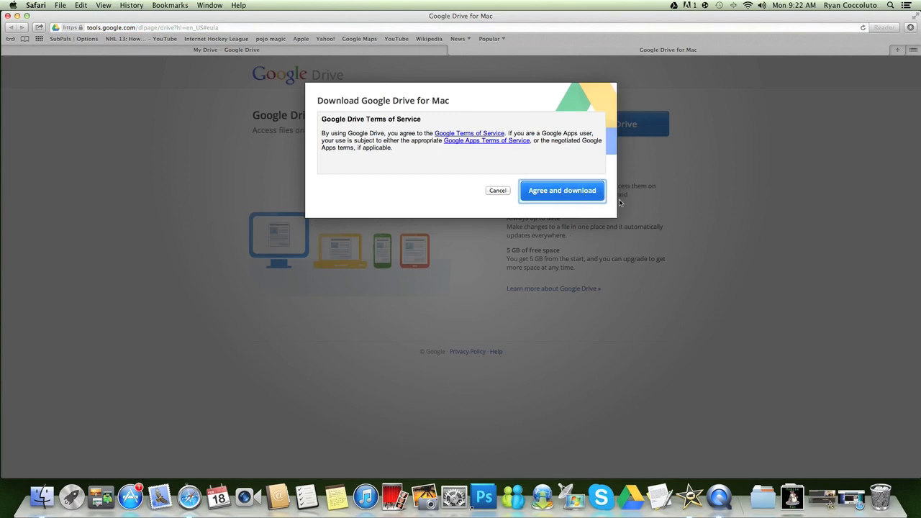
click(562, 190)
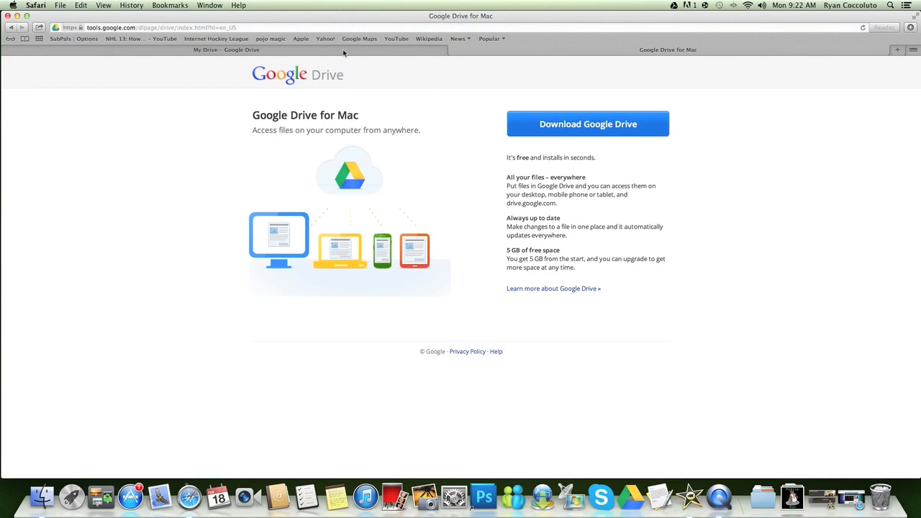
right_click(189, 503)
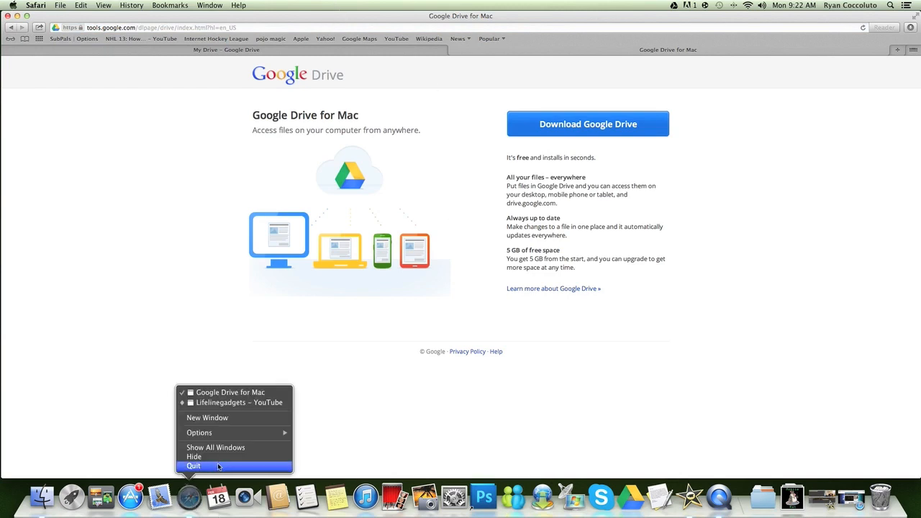
- Quit Safari, allow the downloaded Google Drive app to open, and open its folder
click(194, 466)
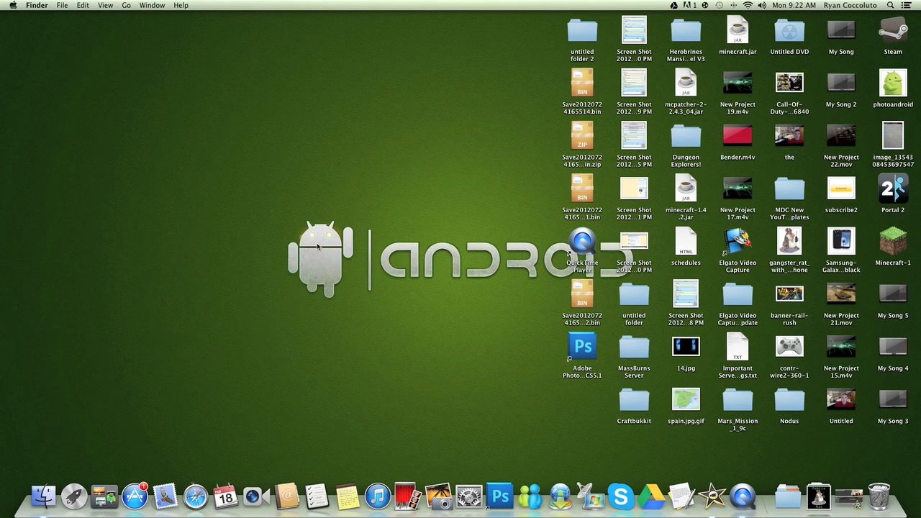
mouse_move(656, 493)
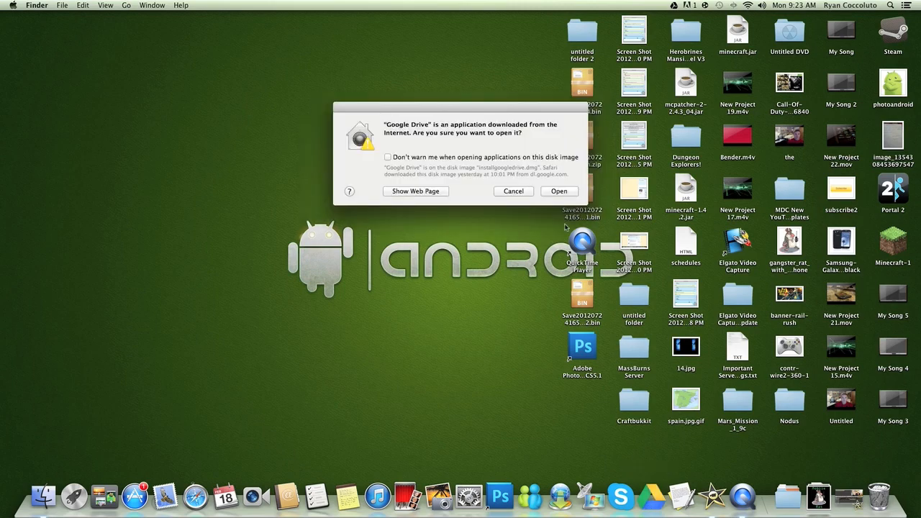
mouse_move(545, 135)
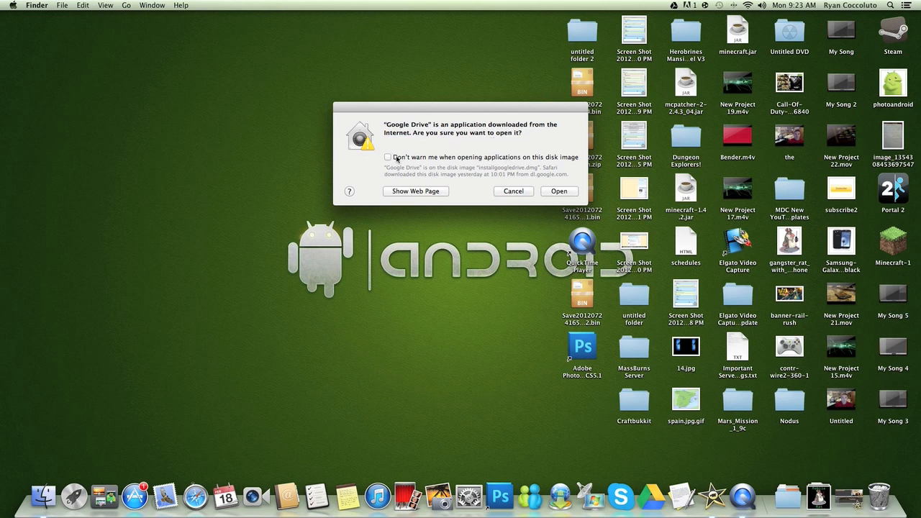
click(388, 156)
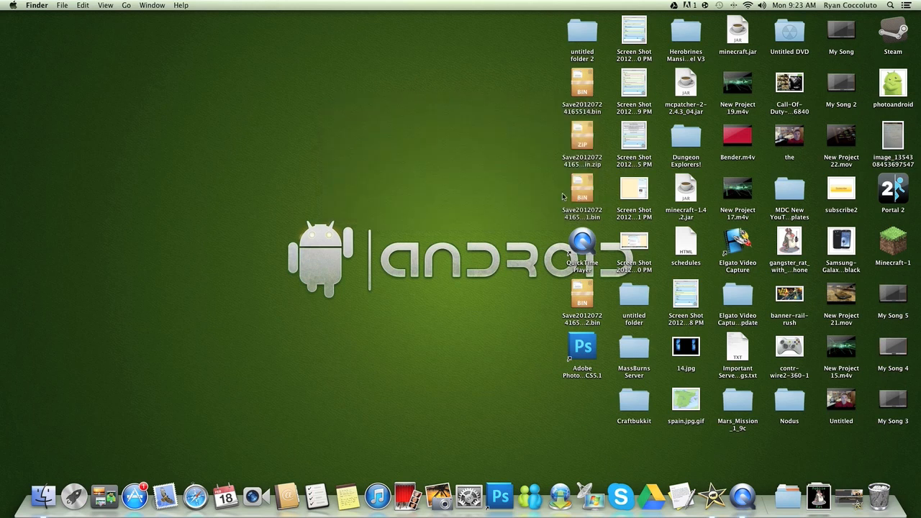
mouse_move(661, 495)
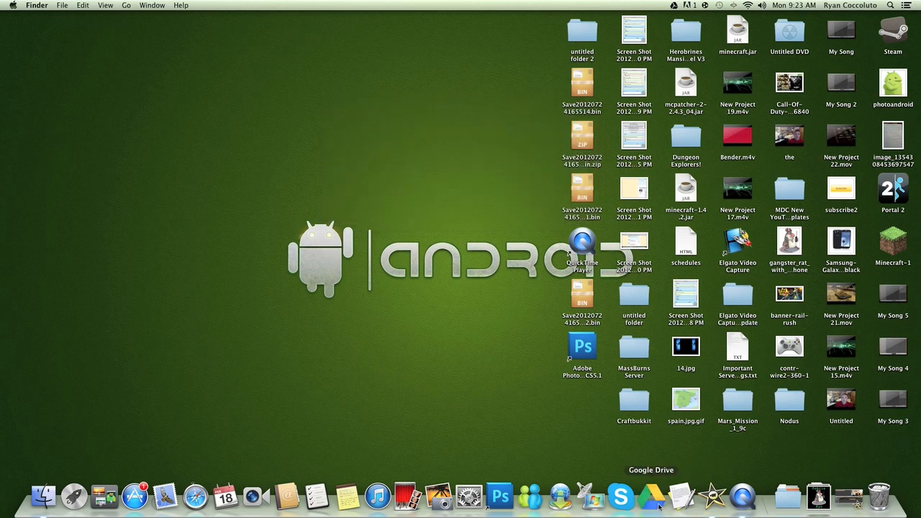
click(652, 493)
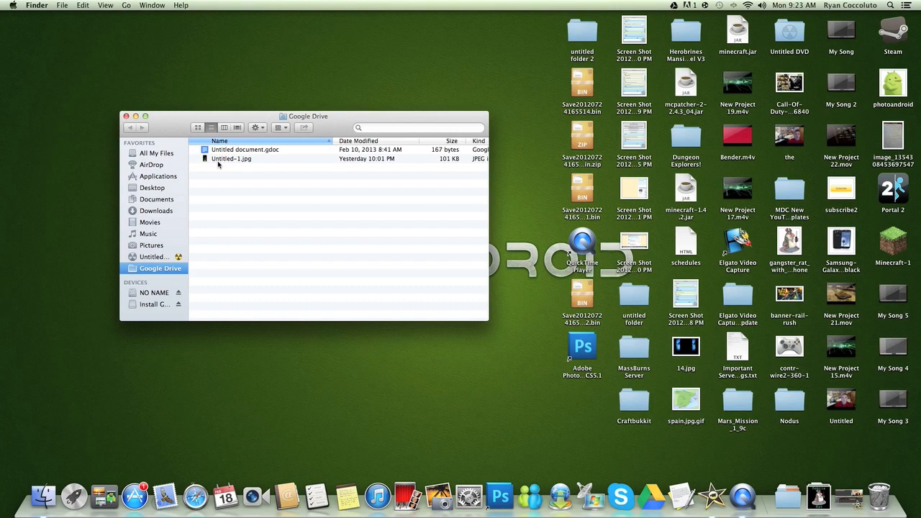
mouse_move(187, 133)
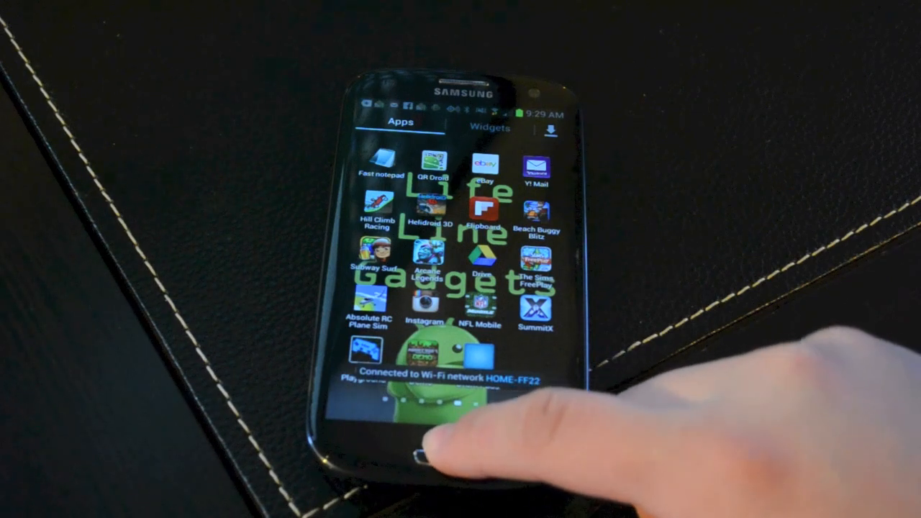
scroll(left, 3)
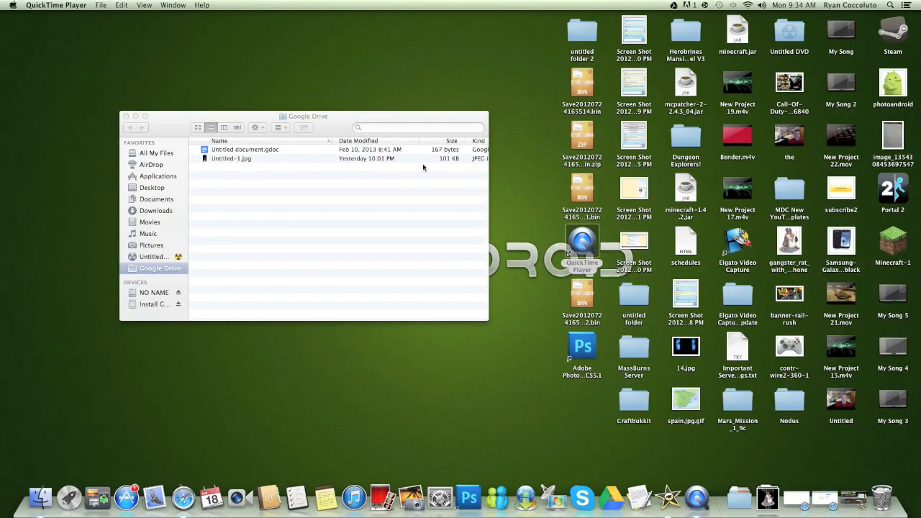
mouse_move(331, 122)
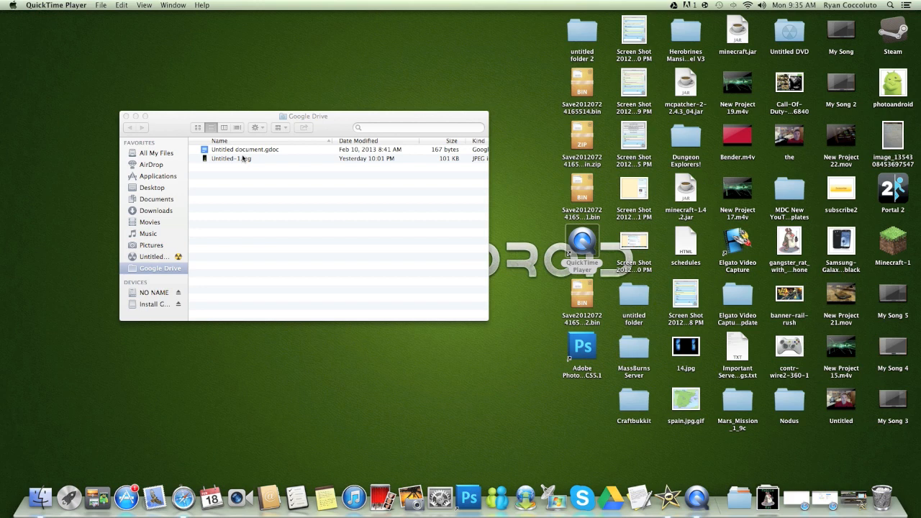
mouse_move(316, 151)
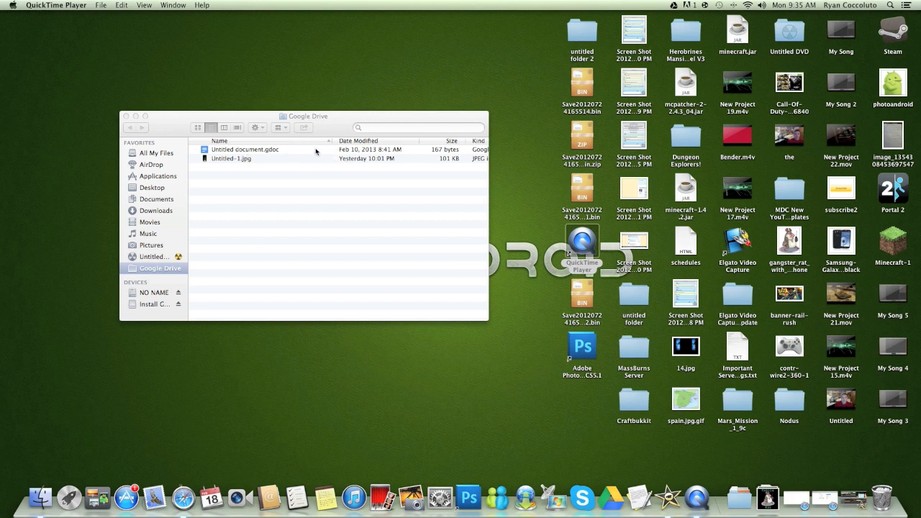
mouse_move(887, 134)
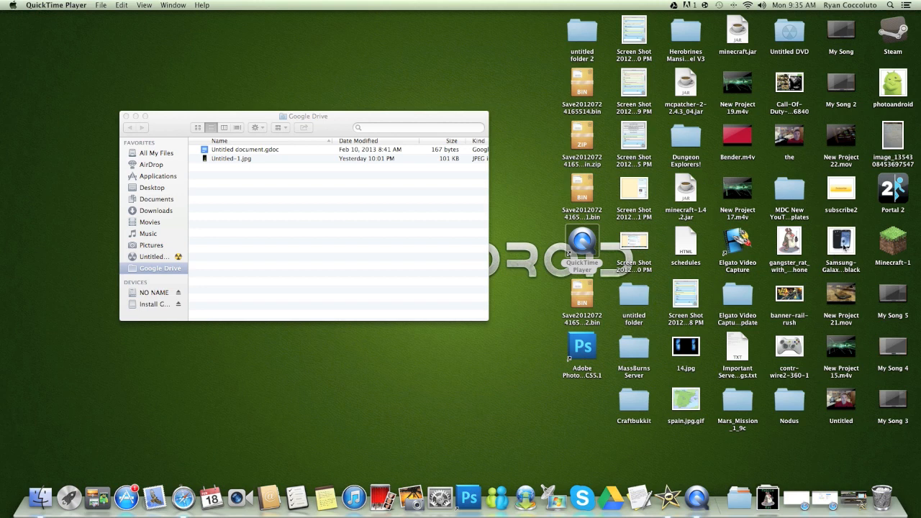
- Drag the desktop Samsung Galaxy S3 image into the Google Drive Finder window
drag(840, 243, 409, 223)
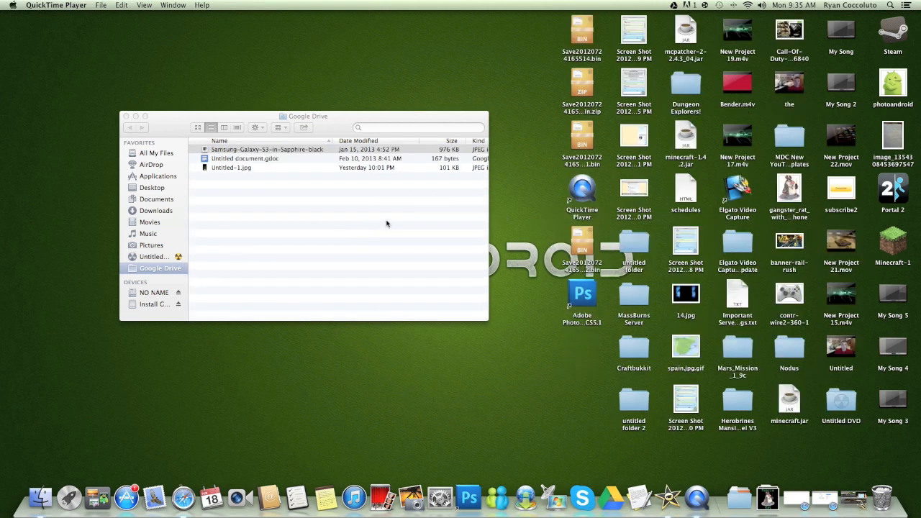
mouse_move(383, 221)
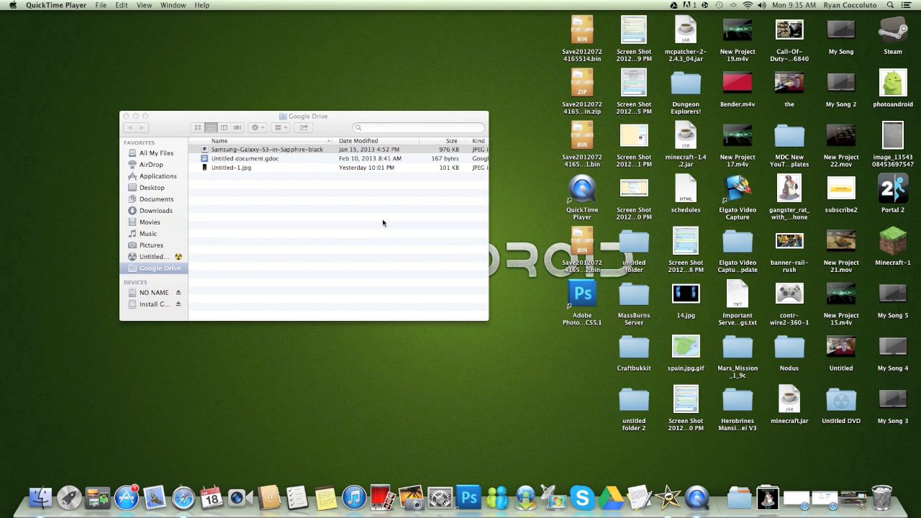
mouse_move(388, 221)
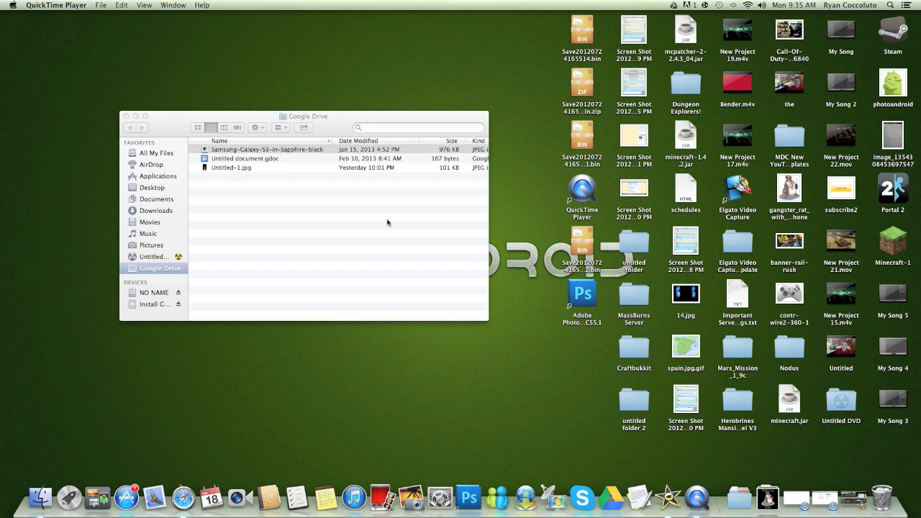
mouse_move(773, 224)
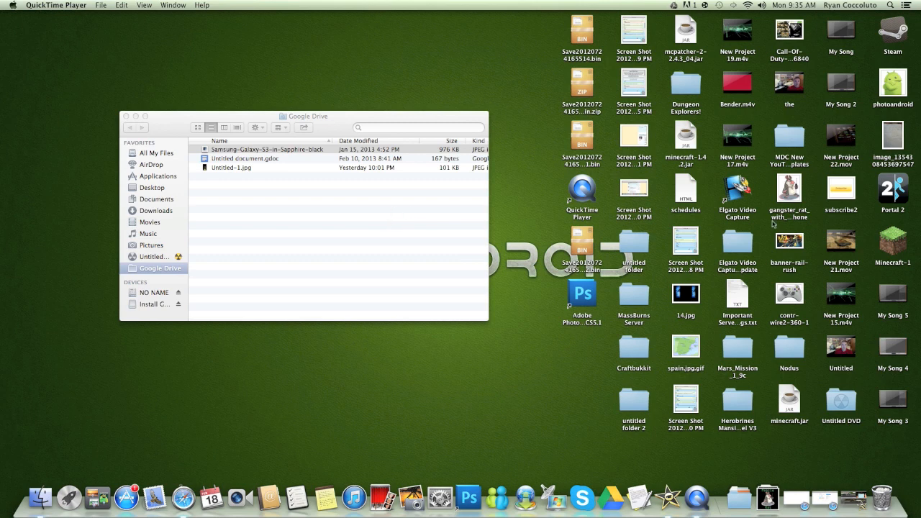